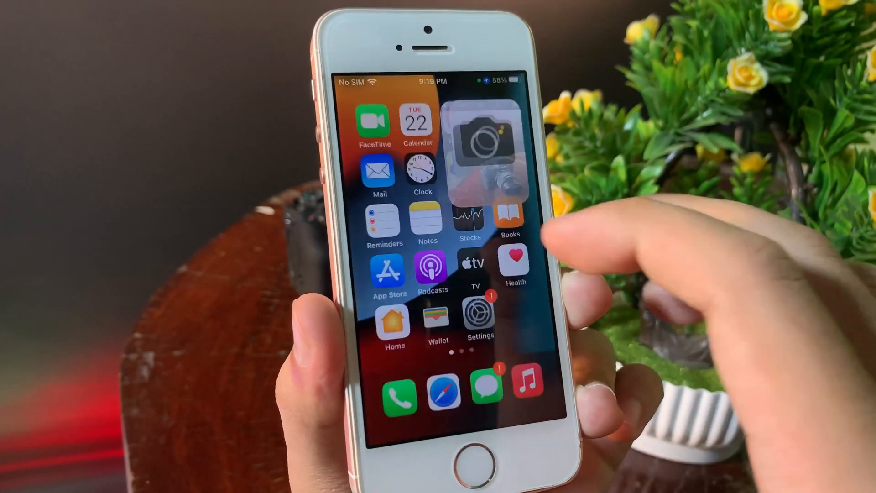
Step: Start a Transfer to Phone session and acknowledge the device trust prompt
scroll(left, 3)
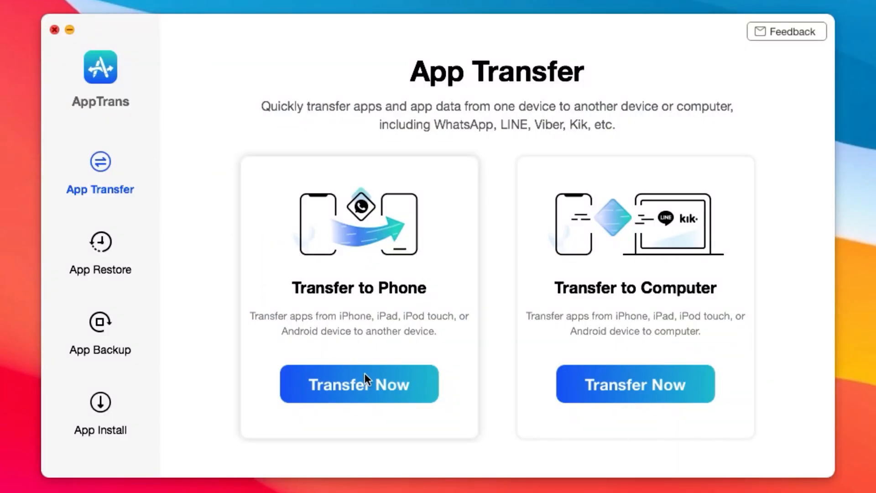
click(359, 383)
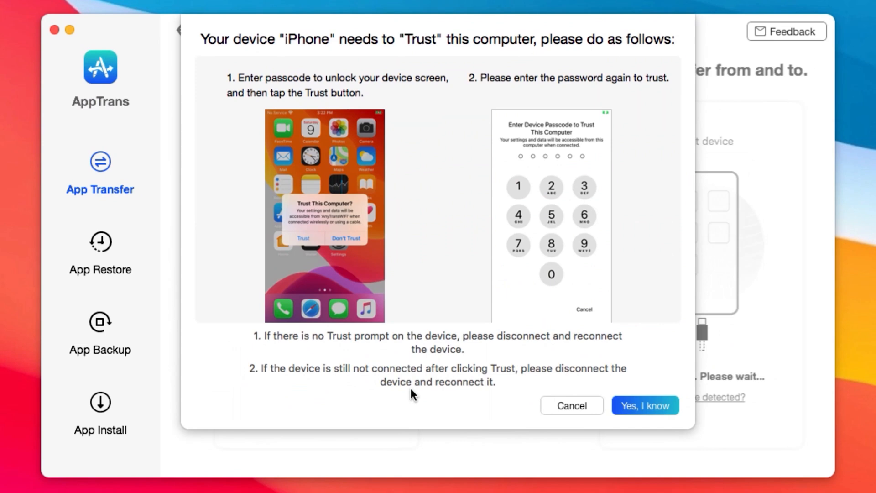
click(644, 406)
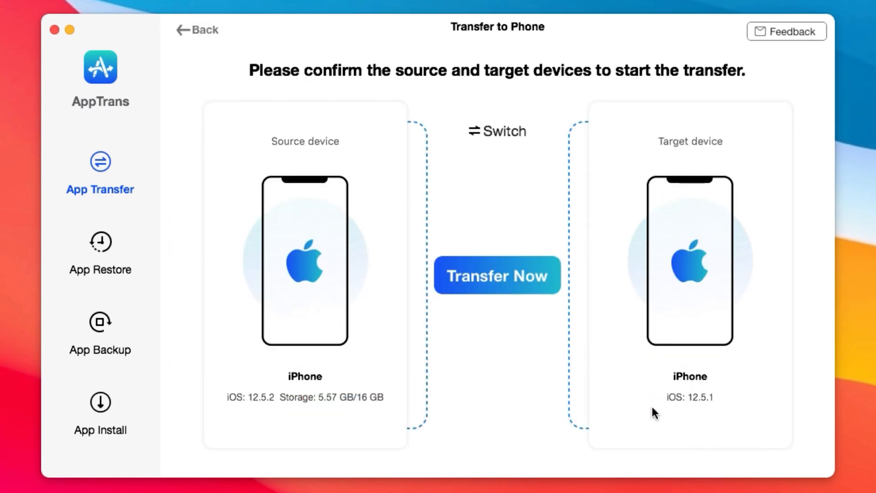
Step: Confirm the source and target iPhones and begin the transfer to reach app selection
click(507, 288)
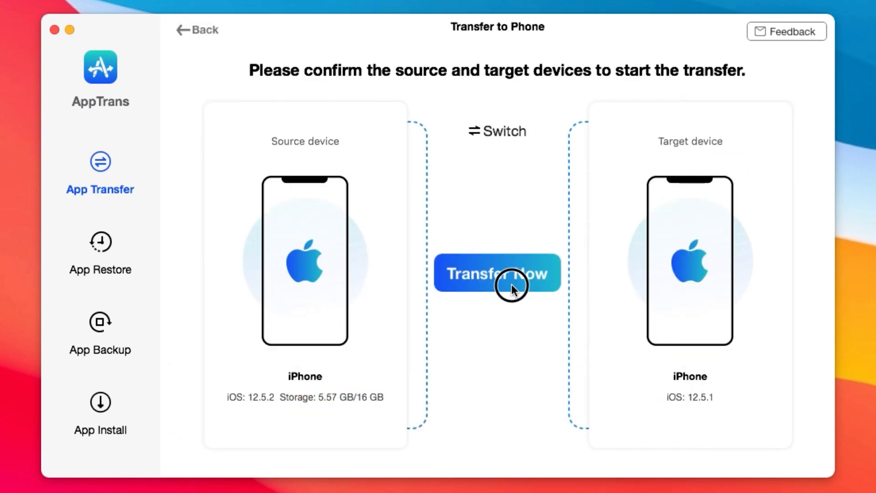
click(508, 273)
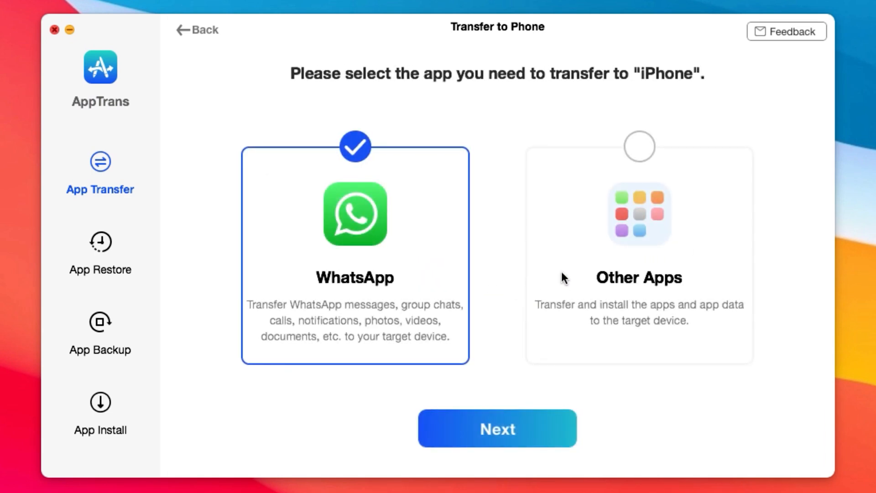
Step: Proceed with WhatsApp selected and start transferring it to the target iPhone
click(497, 429)
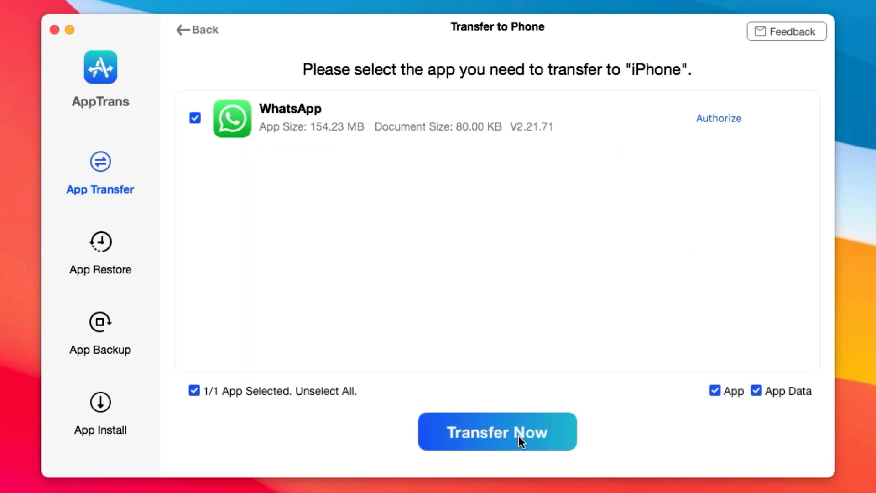
click(757, 391)
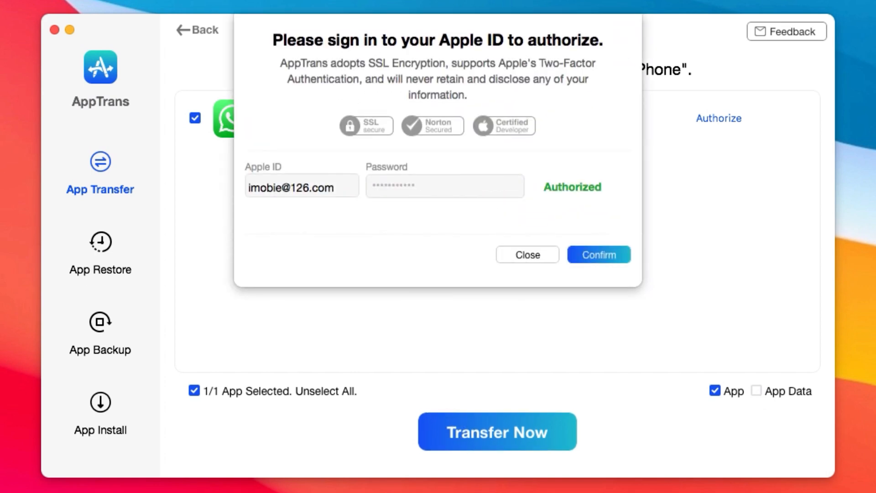
Step: Authorize with the Apple ID and replace the target's older WhatsApp, starting the download
click(598, 254)
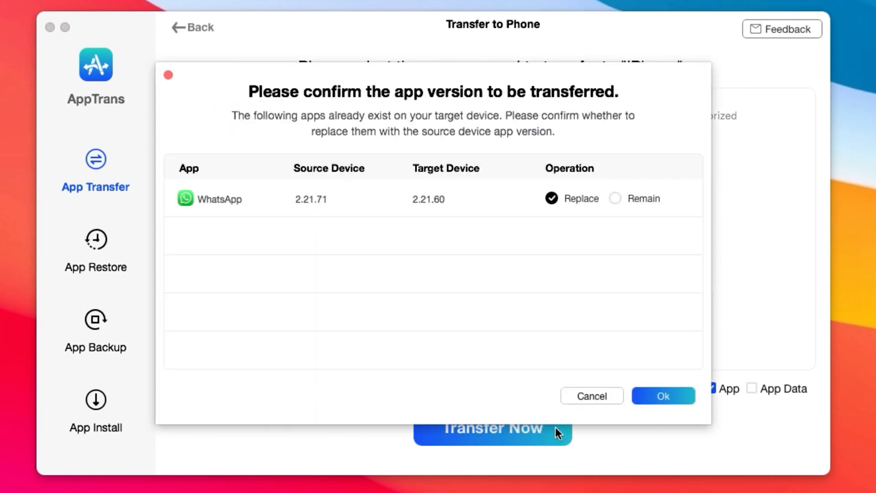
click(663, 395)
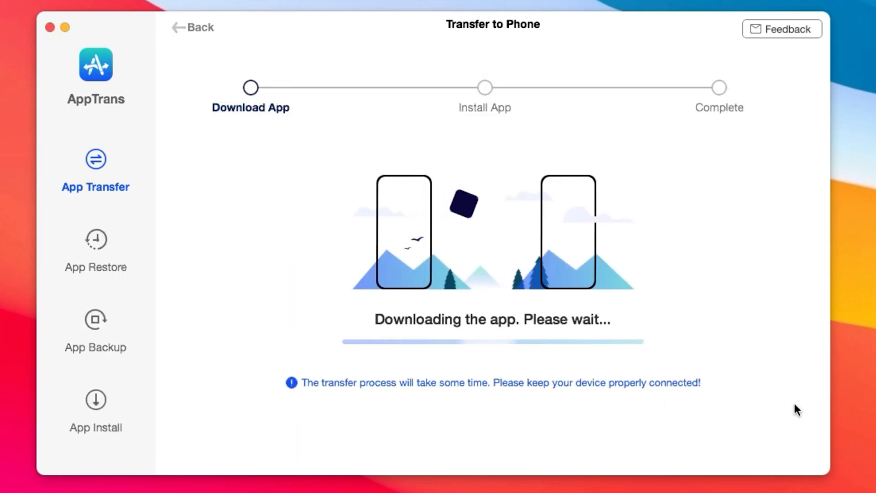